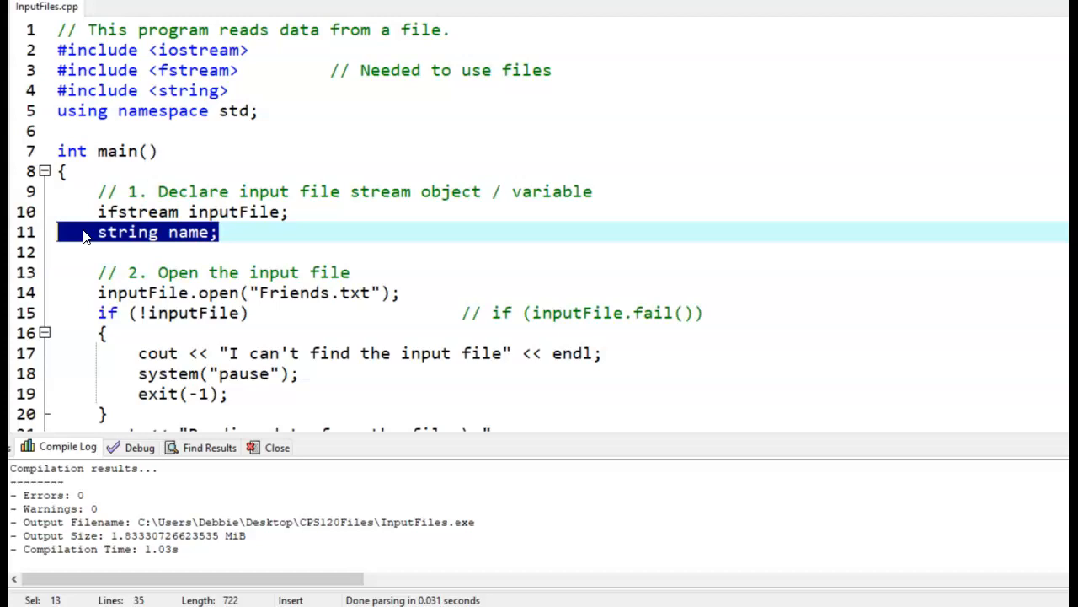
- Review the end-of-file loop, highlighting its name-reading statement, loop body and condition
scroll(down, 3)
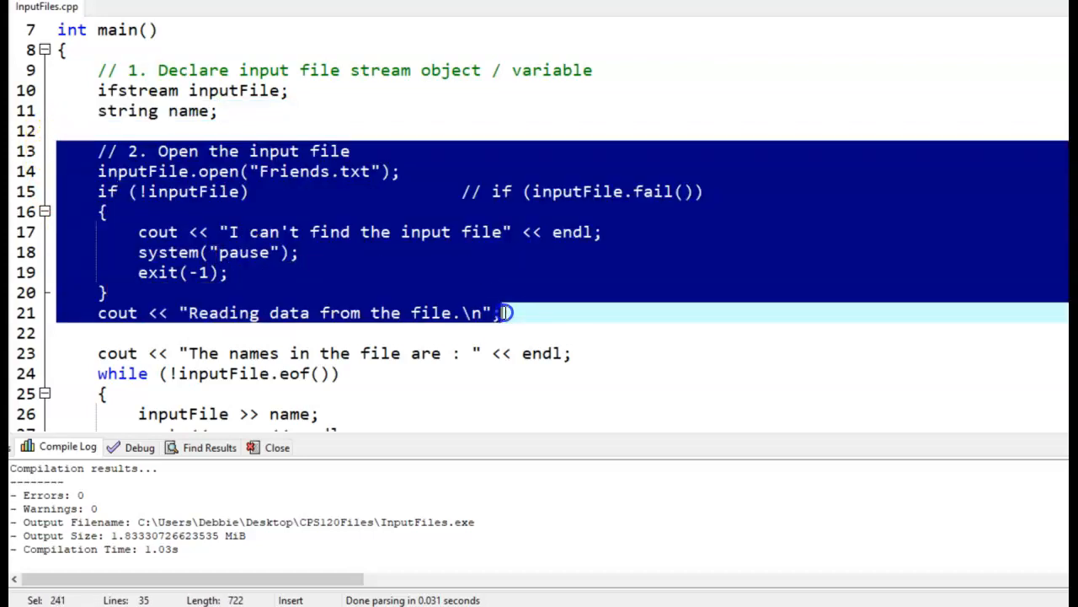
scroll(down, 3)
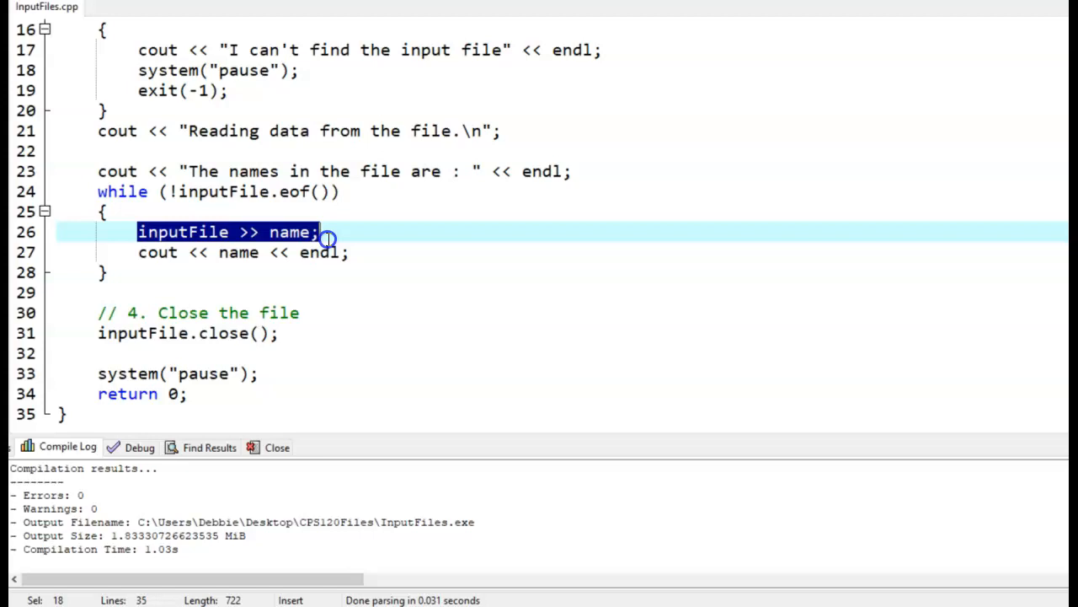
click(118, 252)
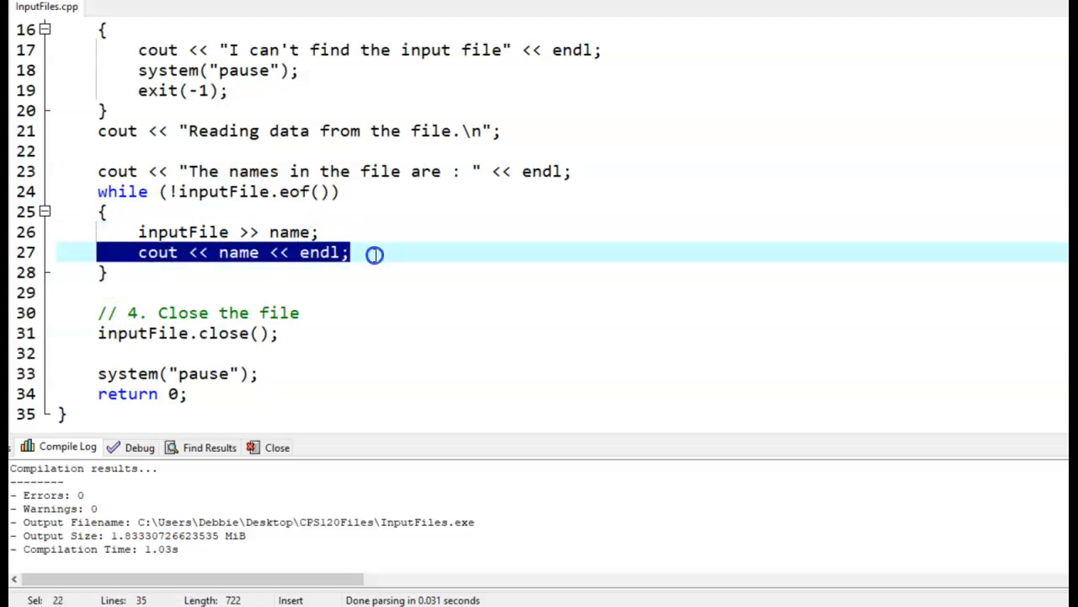
drag(375, 254, 328, 232)
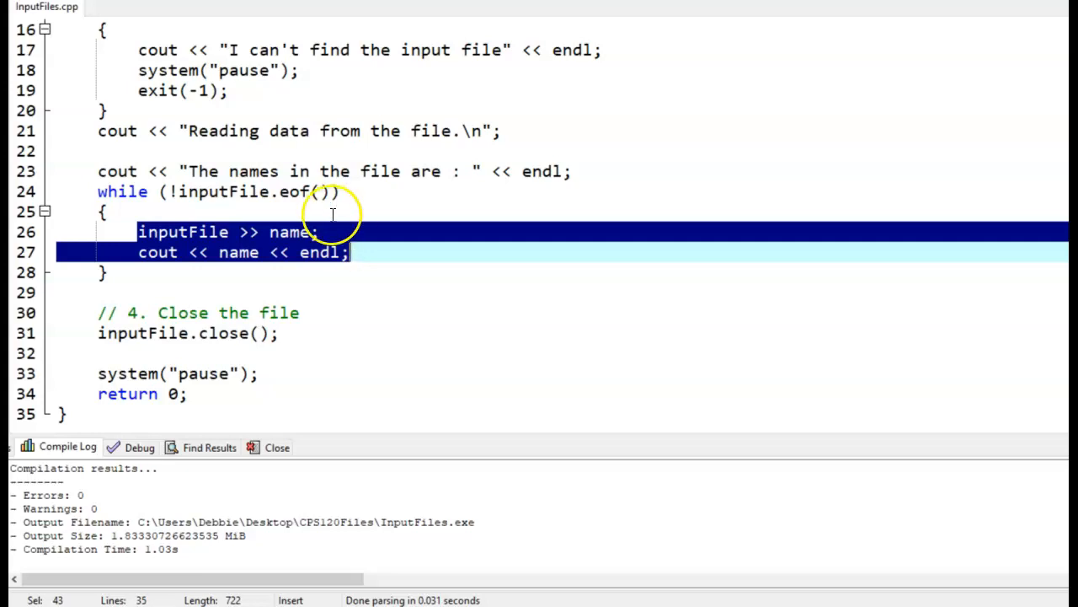
click(84, 191)
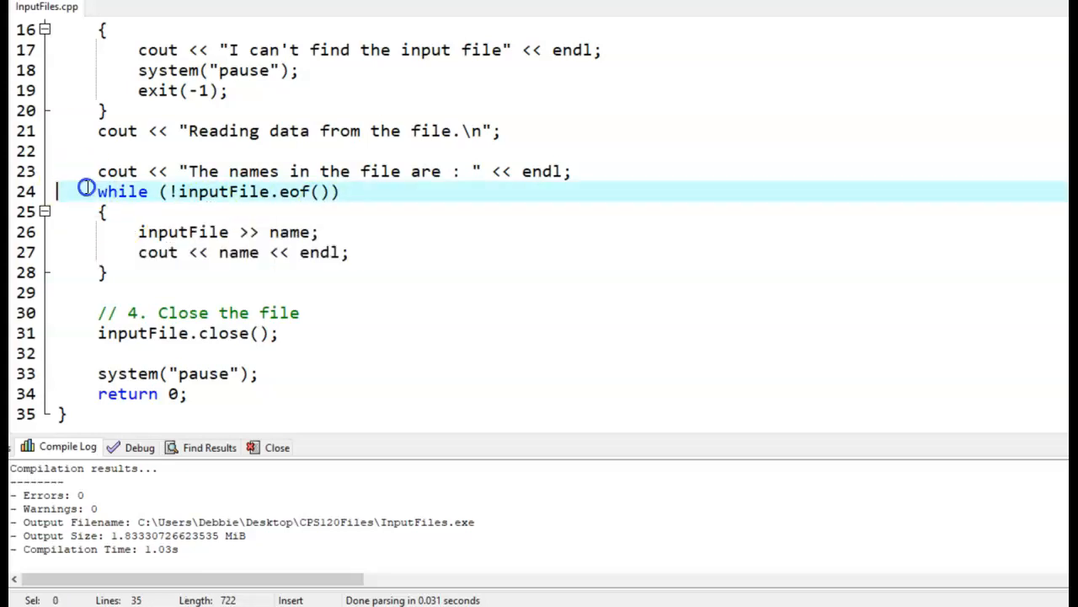
drag(84, 191, 116, 252)
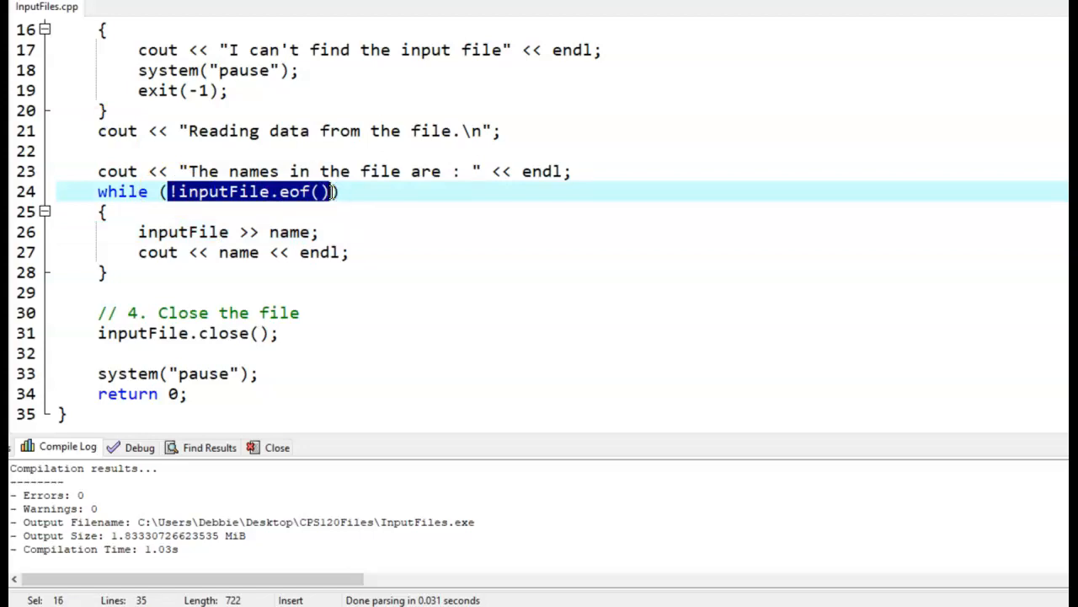
mouse_move(797, 531)
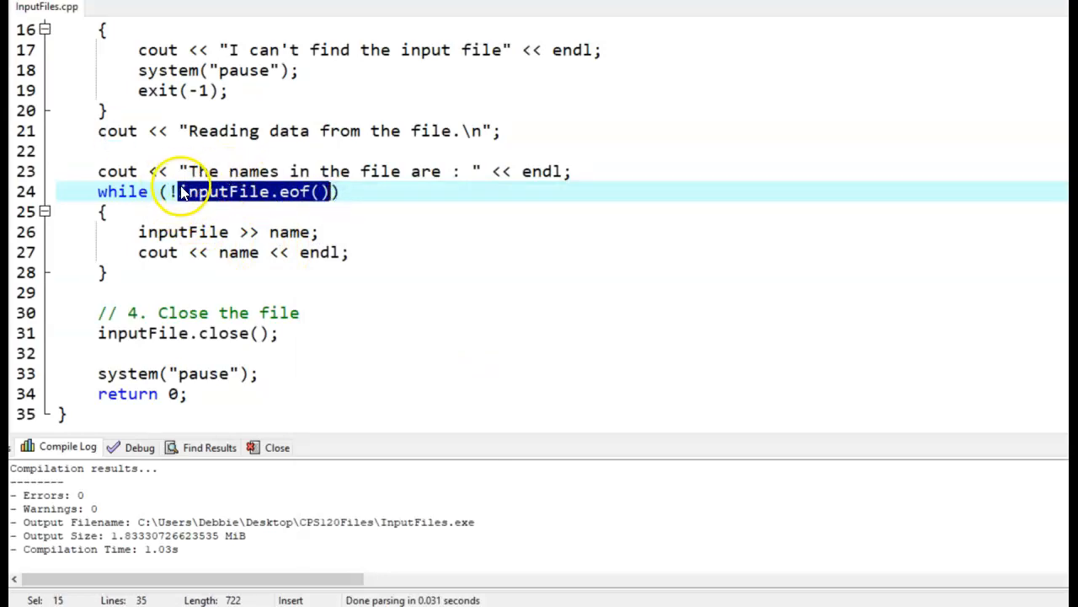
mouse_move(232, 198)
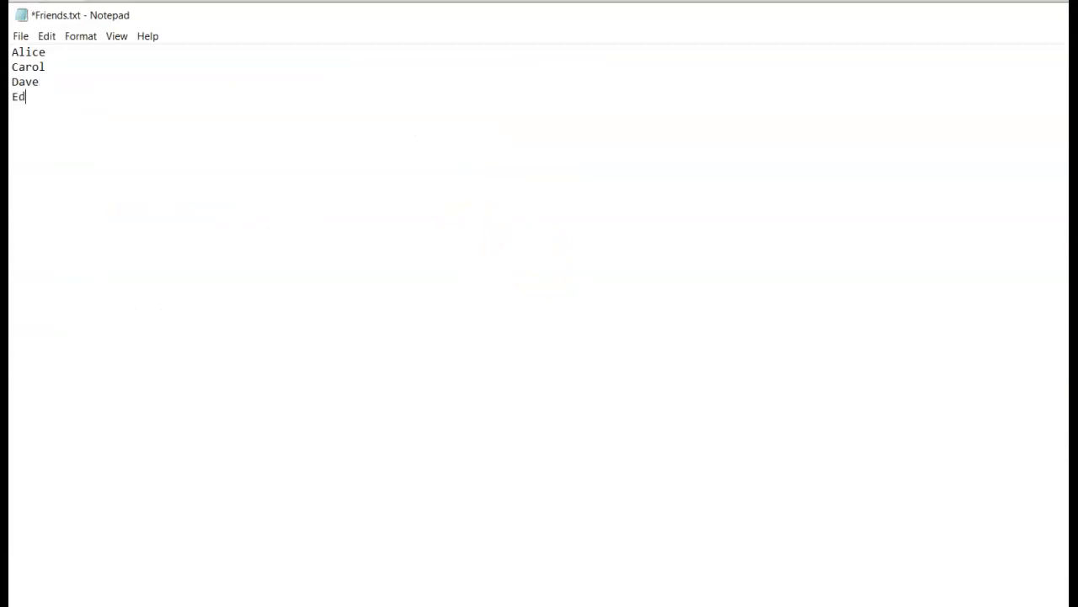
- Add Edward, Frank and Gia after Dave in Friends.txt and save the file
text(ward)
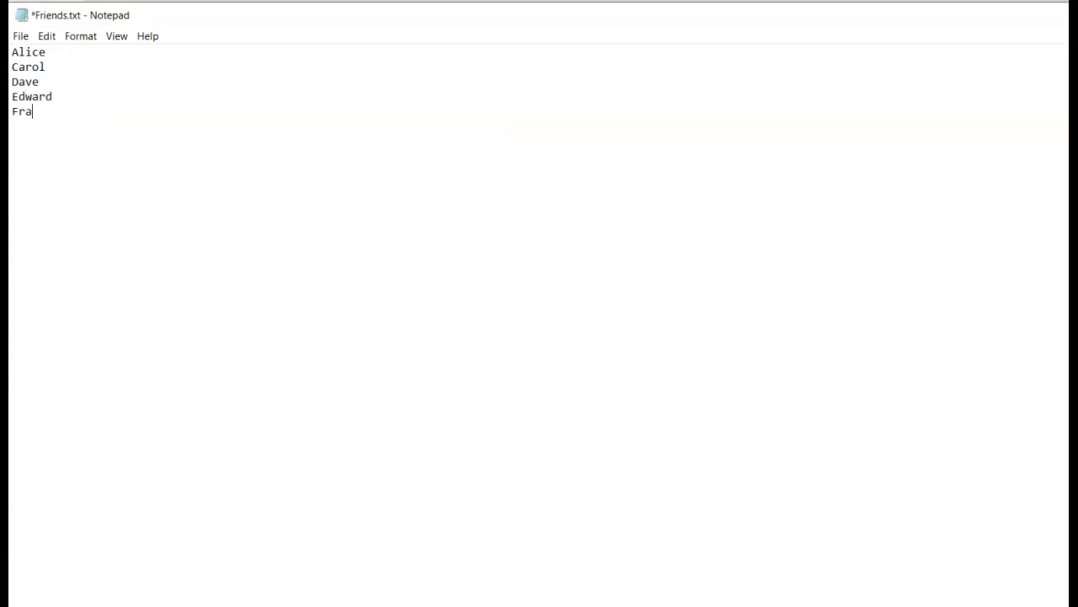
text(nk)
text(Gi)
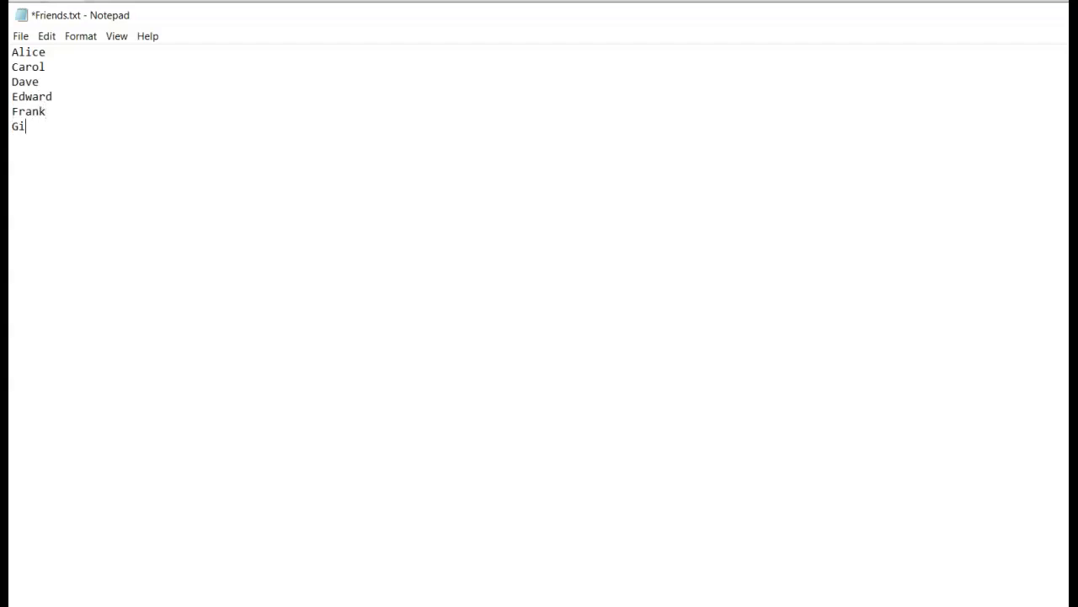
text(a)
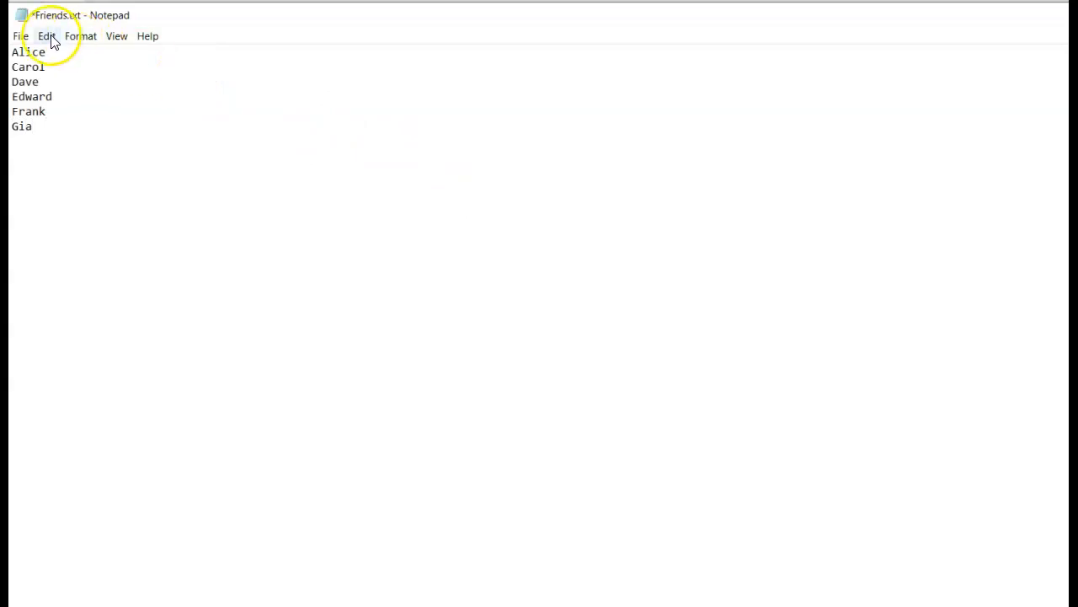
click(20, 36)
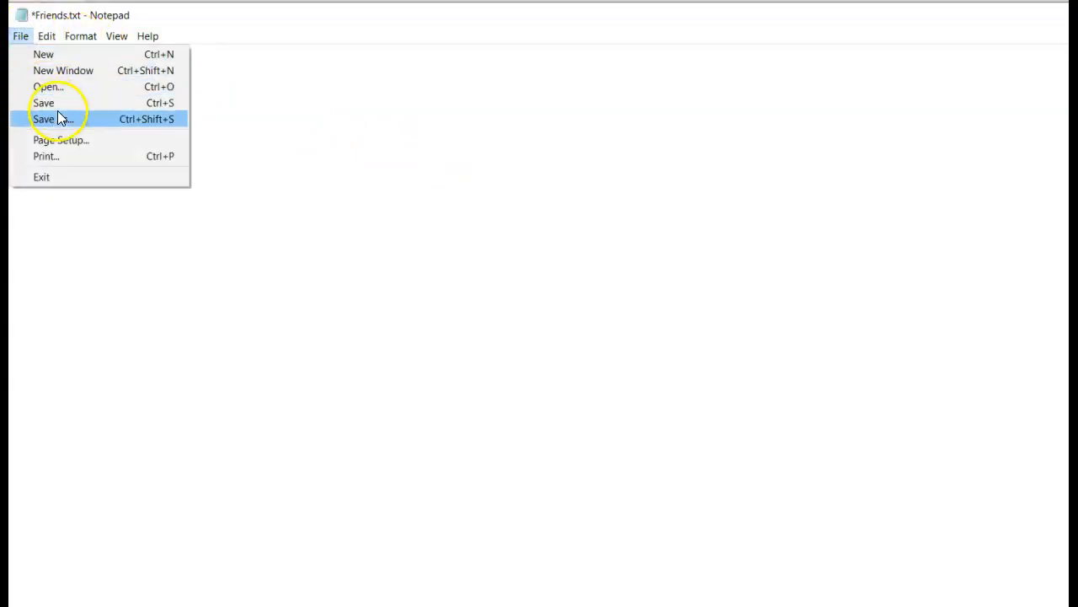
click(43, 101)
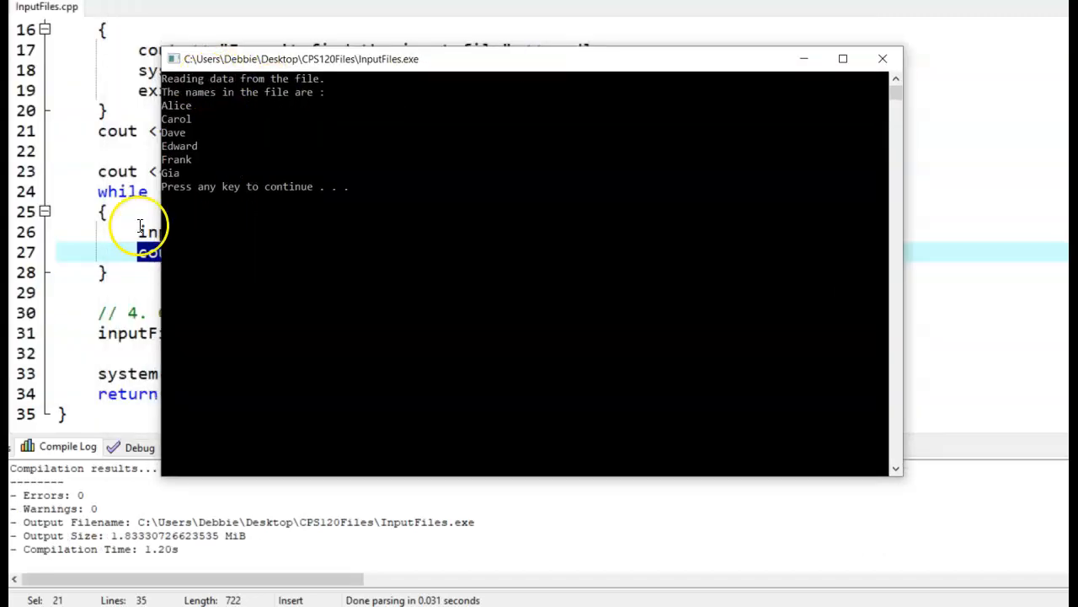
mouse_move(883, 59)
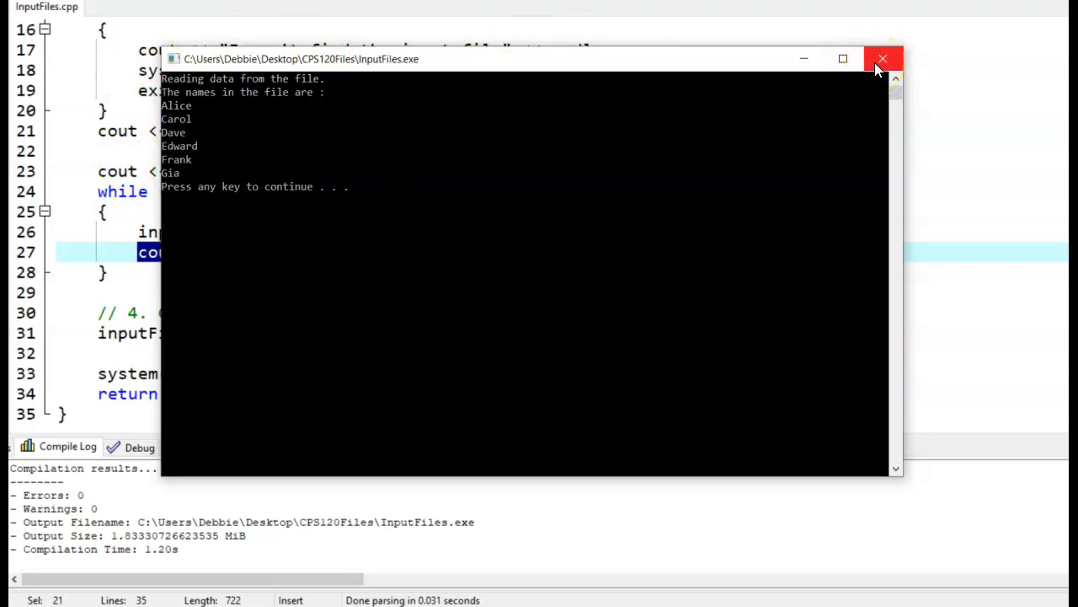
- Close the InputFiles console window after it lists all six names
click(882, 59)
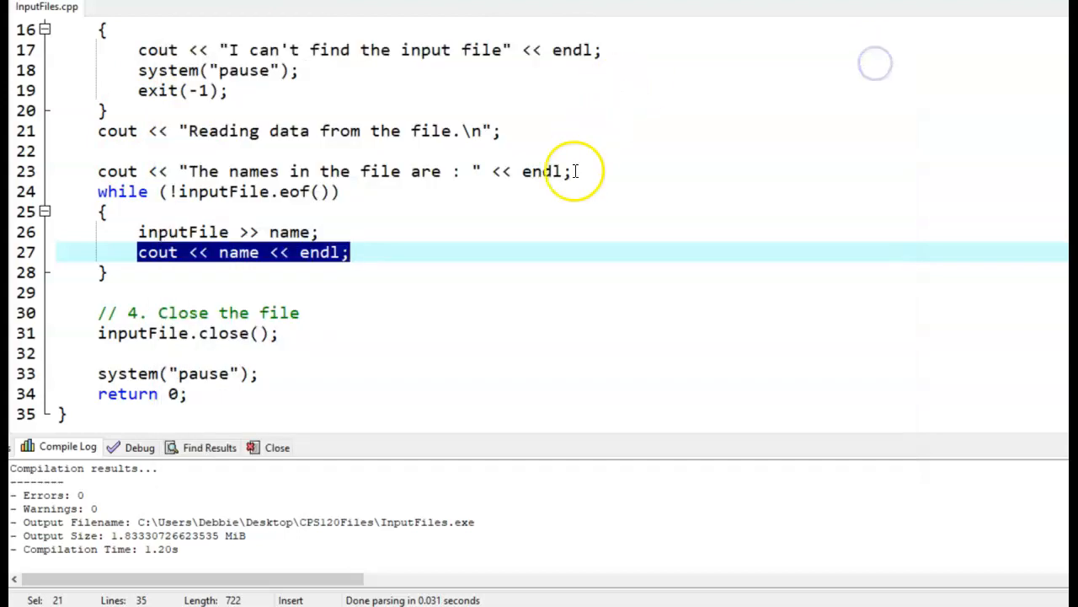
- Comment out lines 24–28 of the end-of-file while loop with // prefixes
click(101, 211)
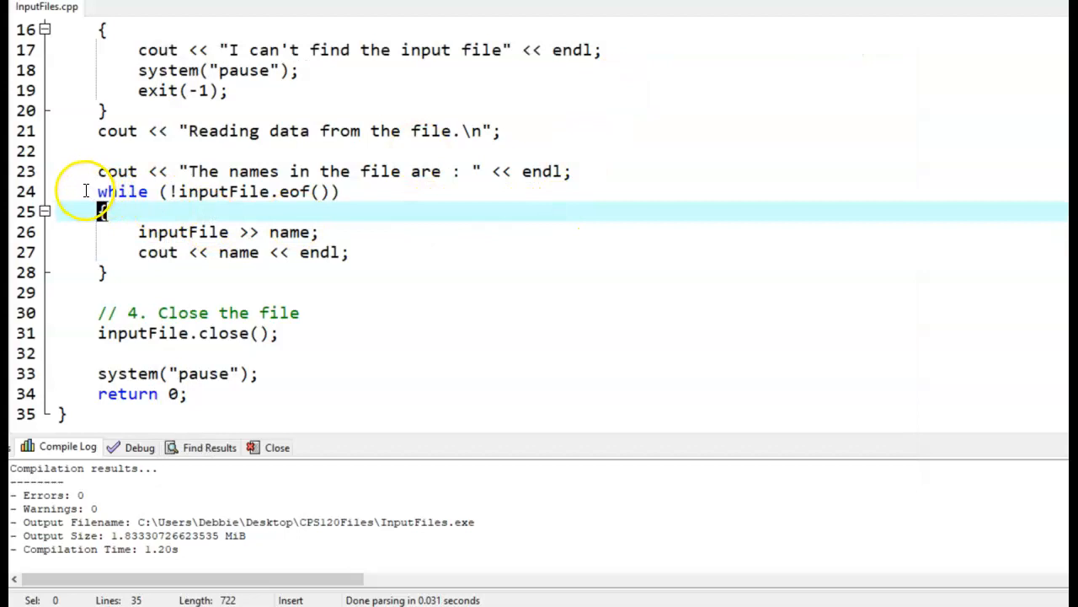
drag(98, 192, 109, 271)
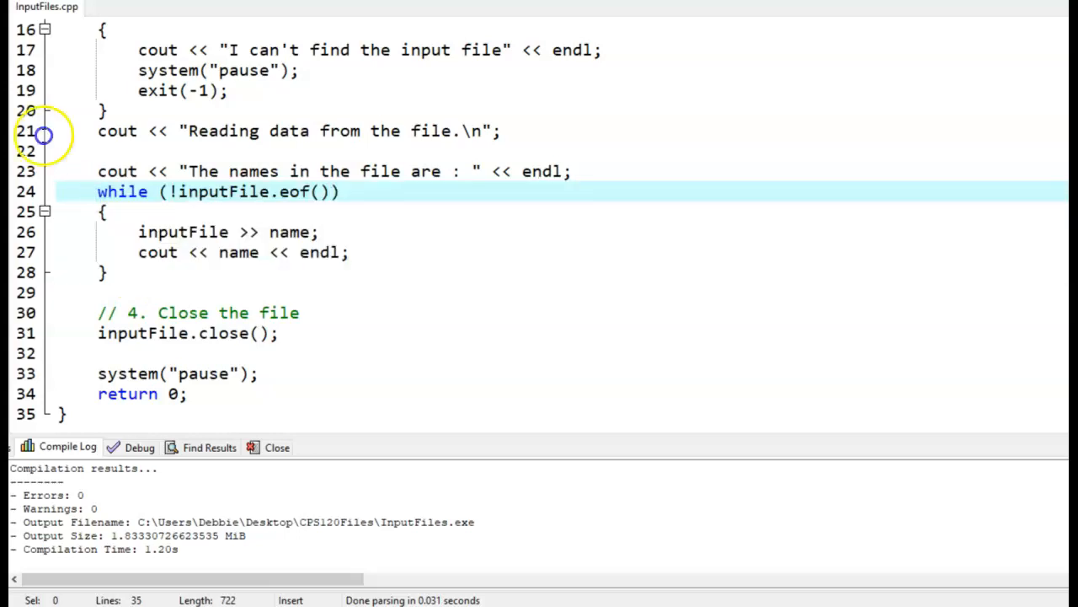
drag(97, 192, 109, 272)
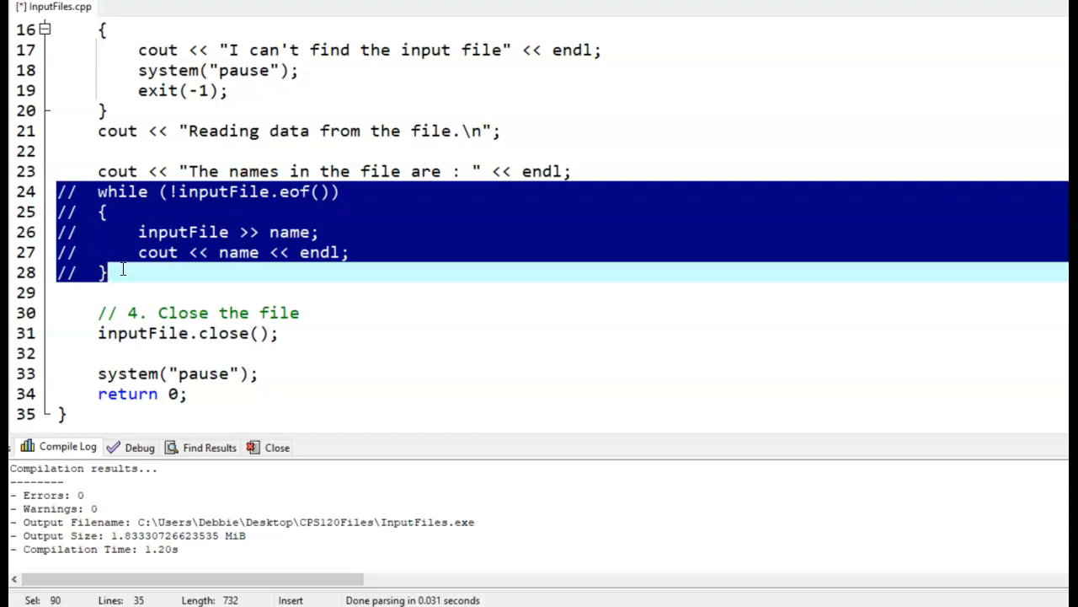
click(606, 171)
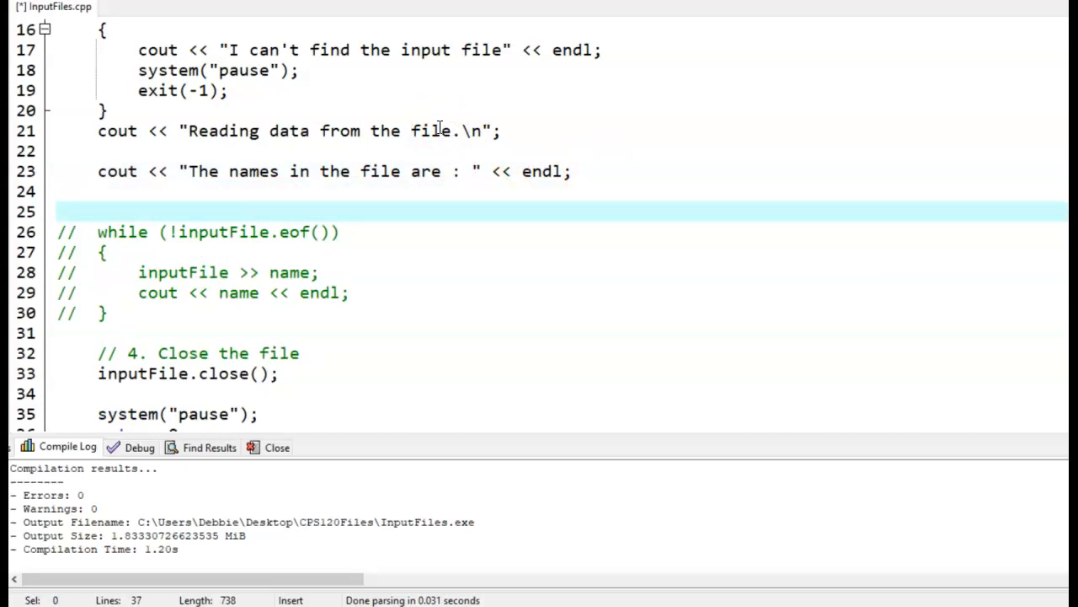
- Add a while (inputFile >> name) loop containing cout << name << endl; and run it
text(while)
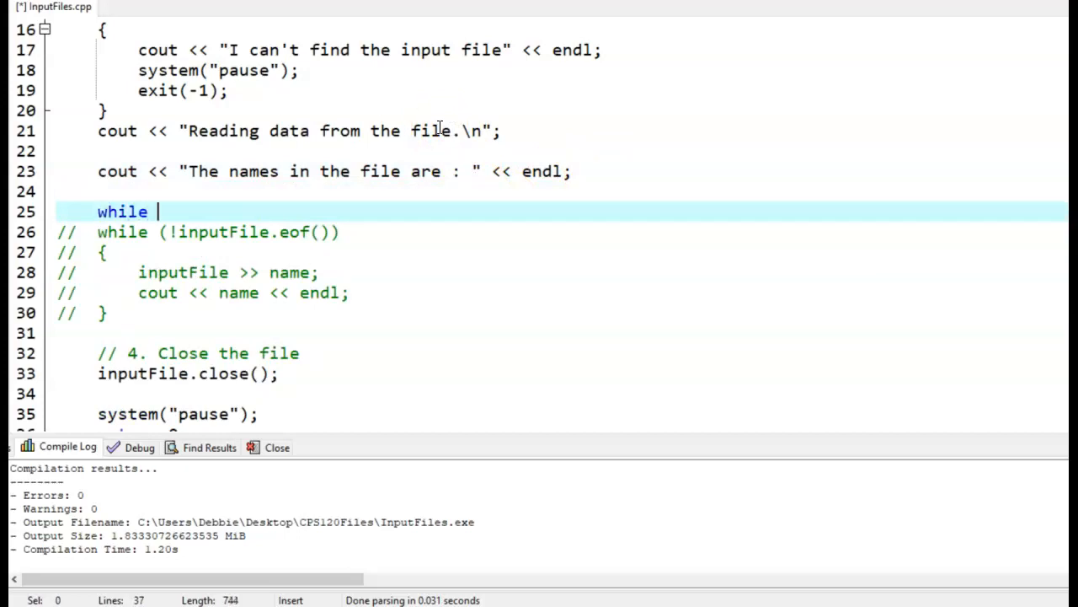
text((input))
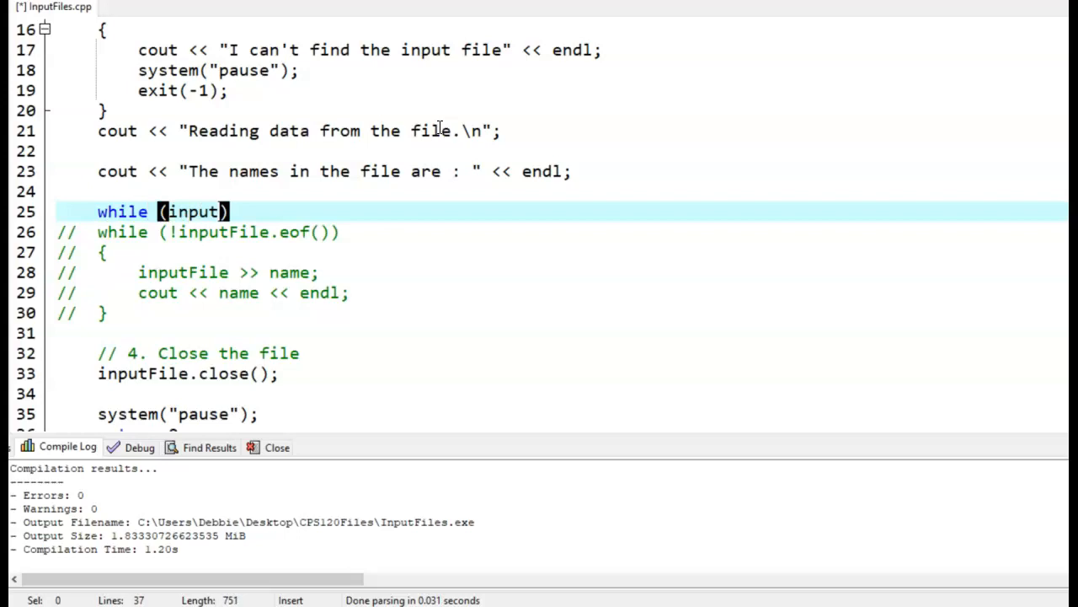
text(File >>)
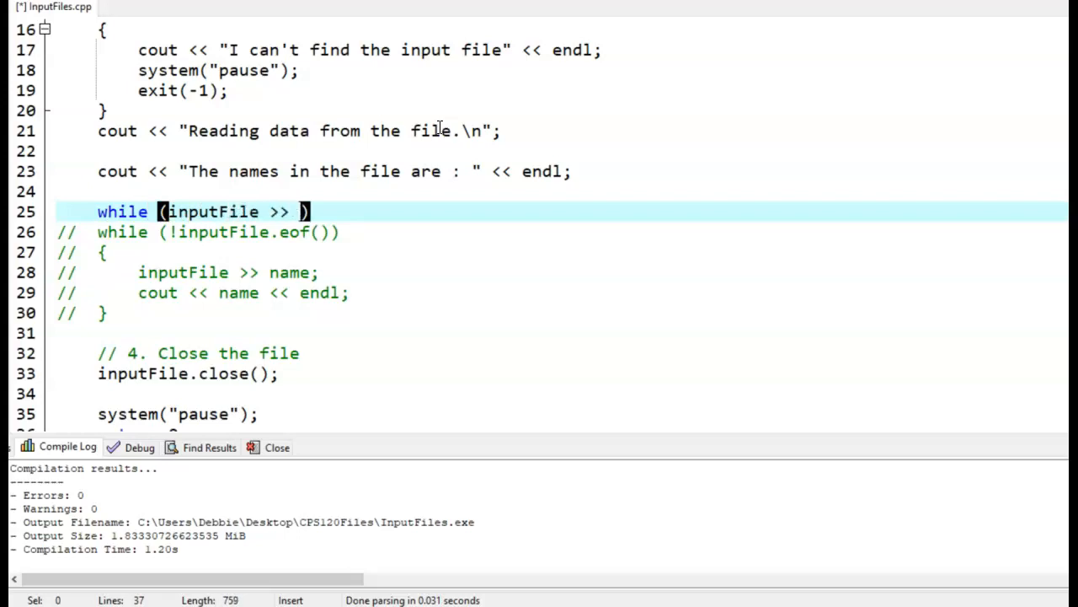
text(name)
text({)
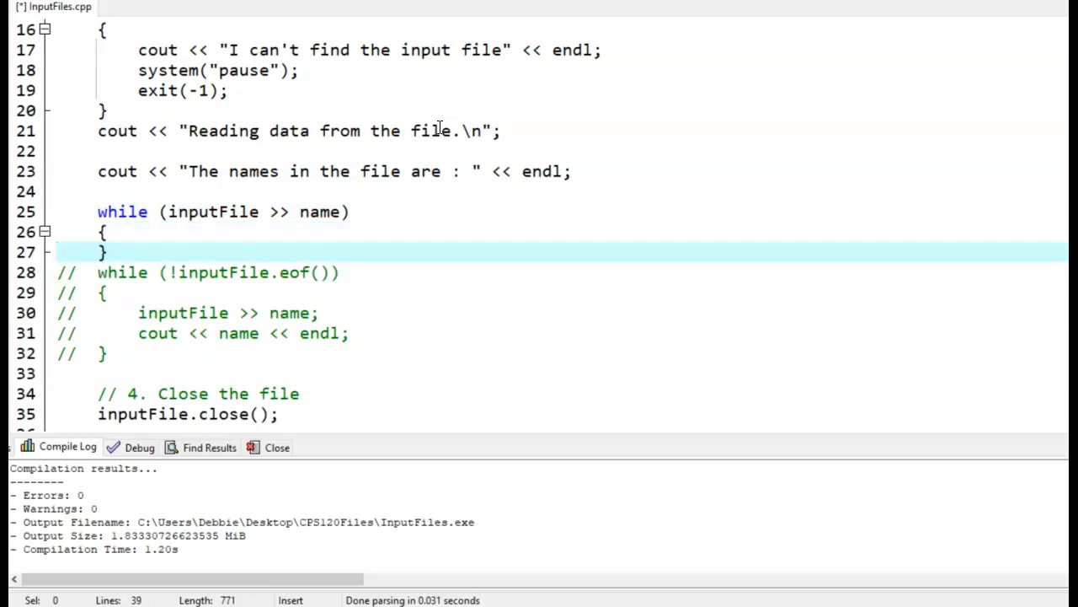
mouse_move(283, 242)
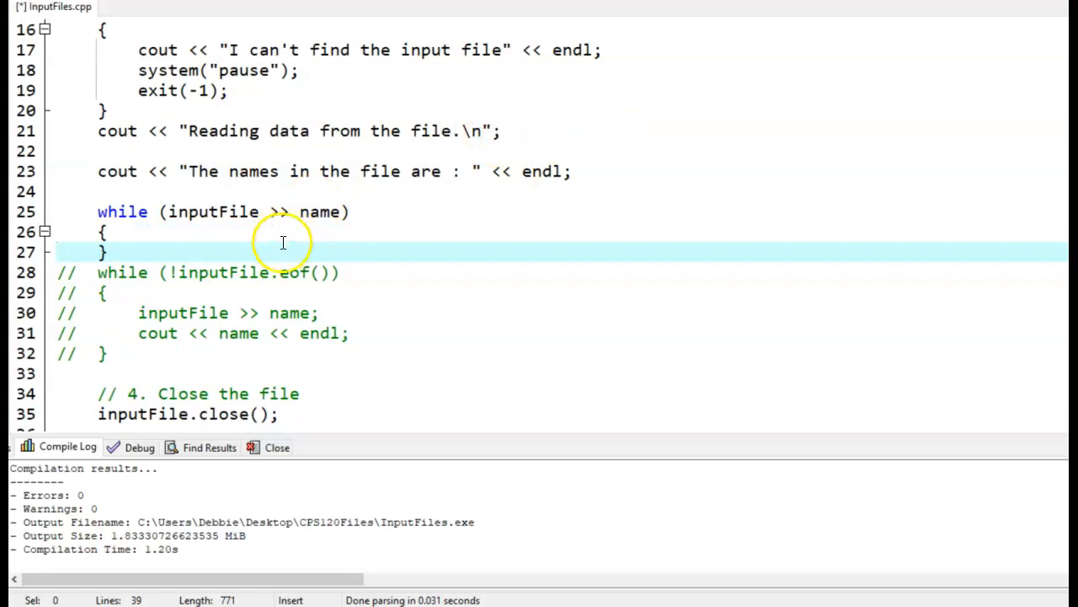
key(enter)
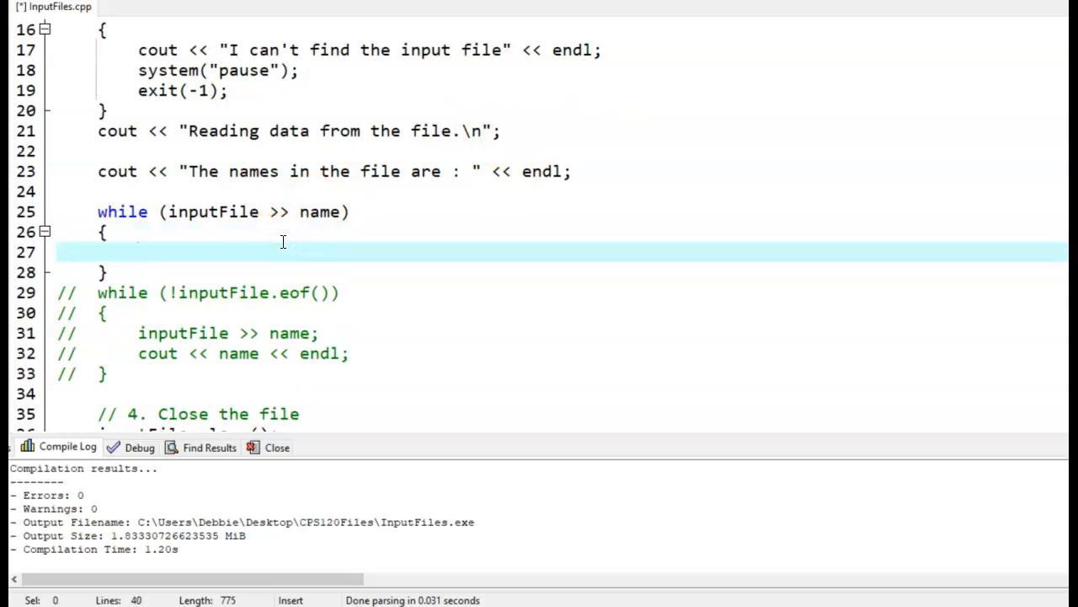
text(cout)
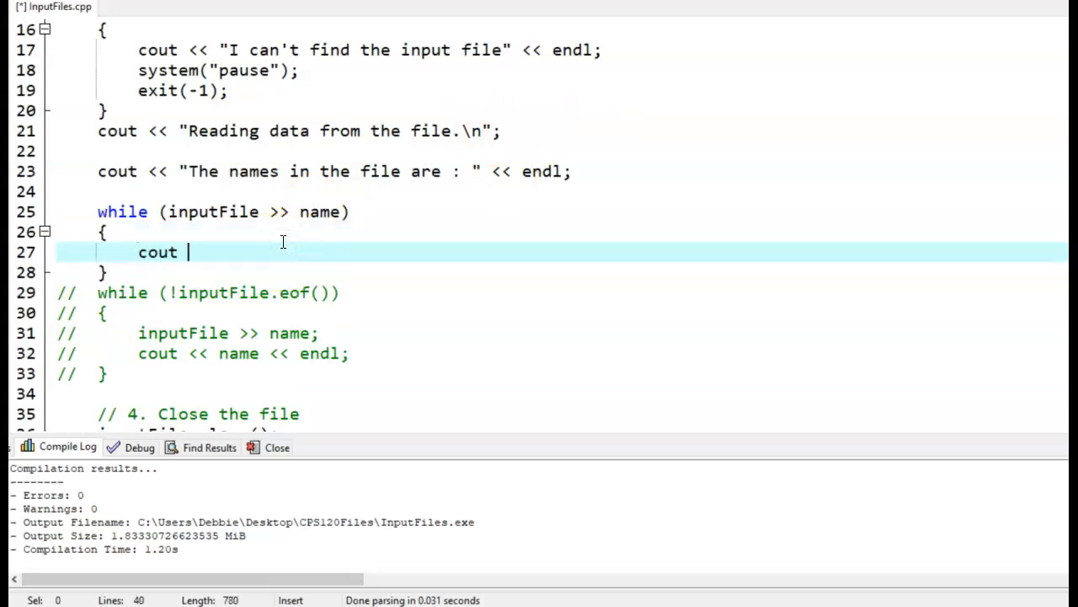
text(<< name)
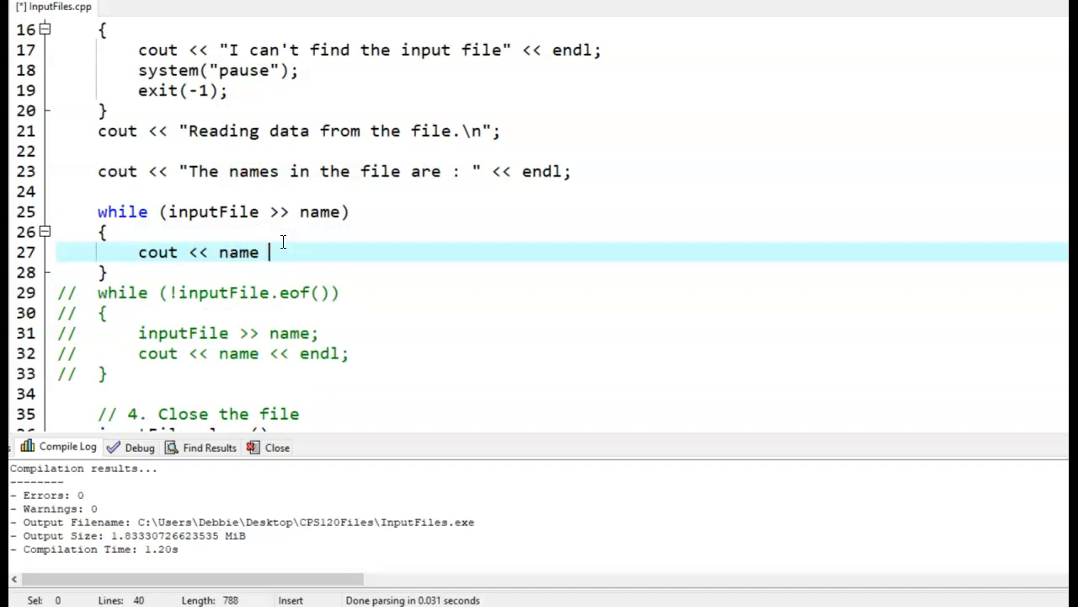
text(<< endl;)
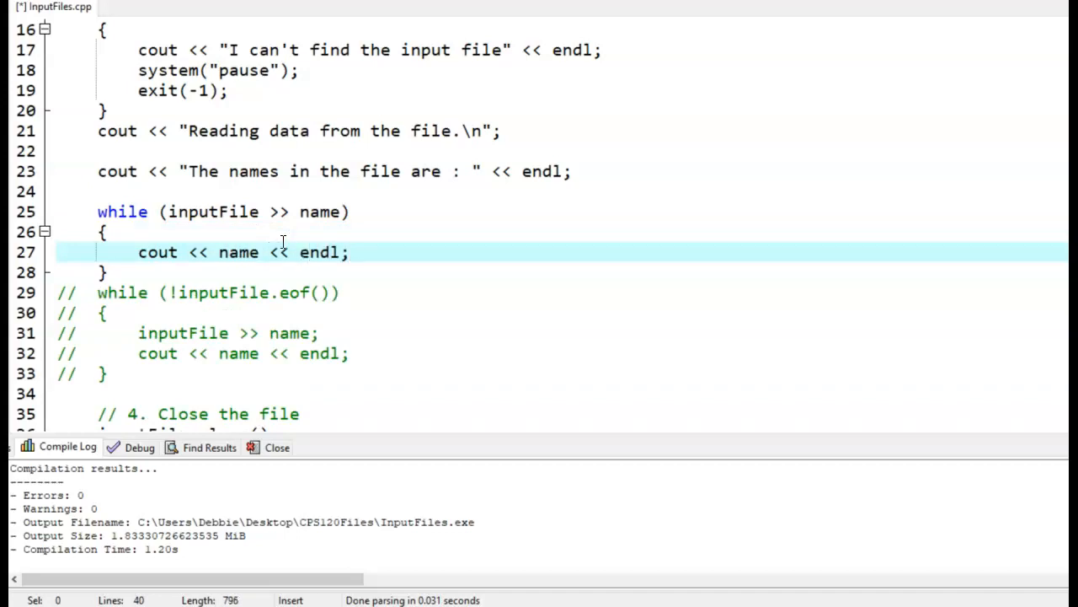
click(238, 271)
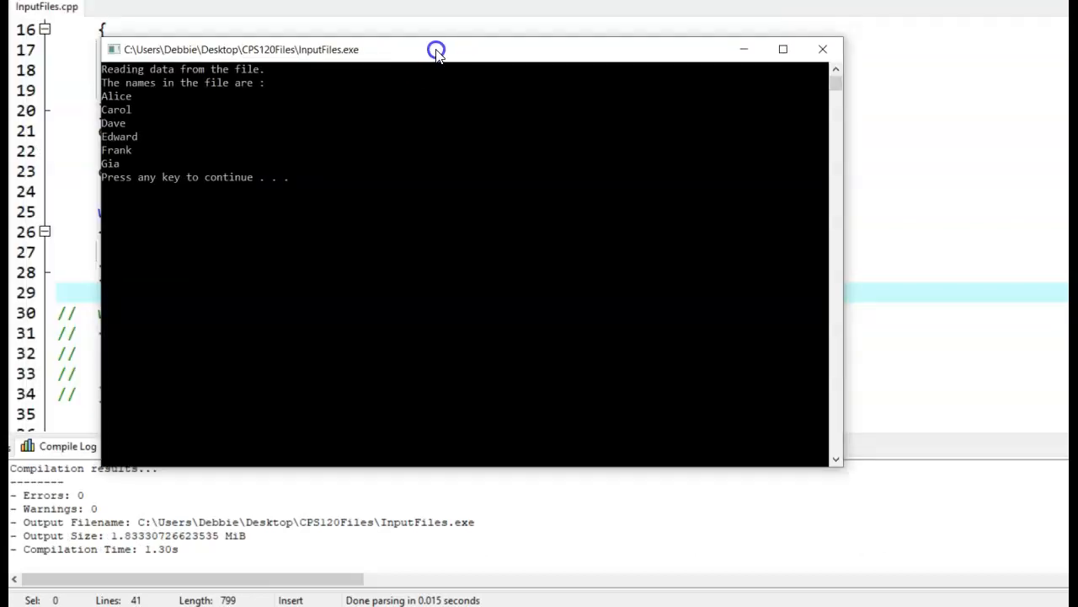
- Close the console window after confirming every name from Friends.txt is printed
click(822, 49)
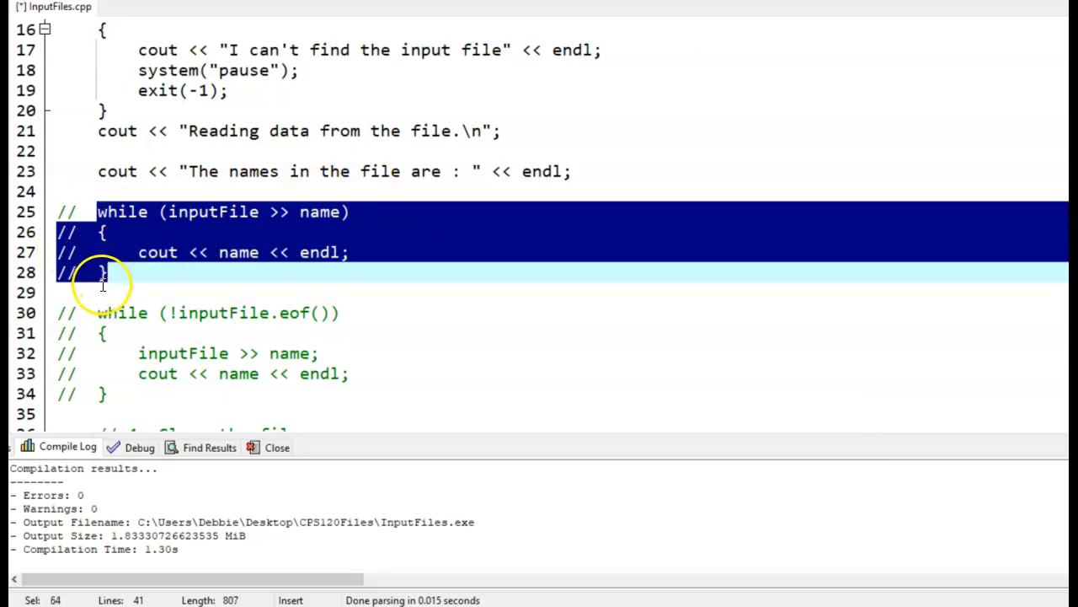
mouse_move(101, 257)
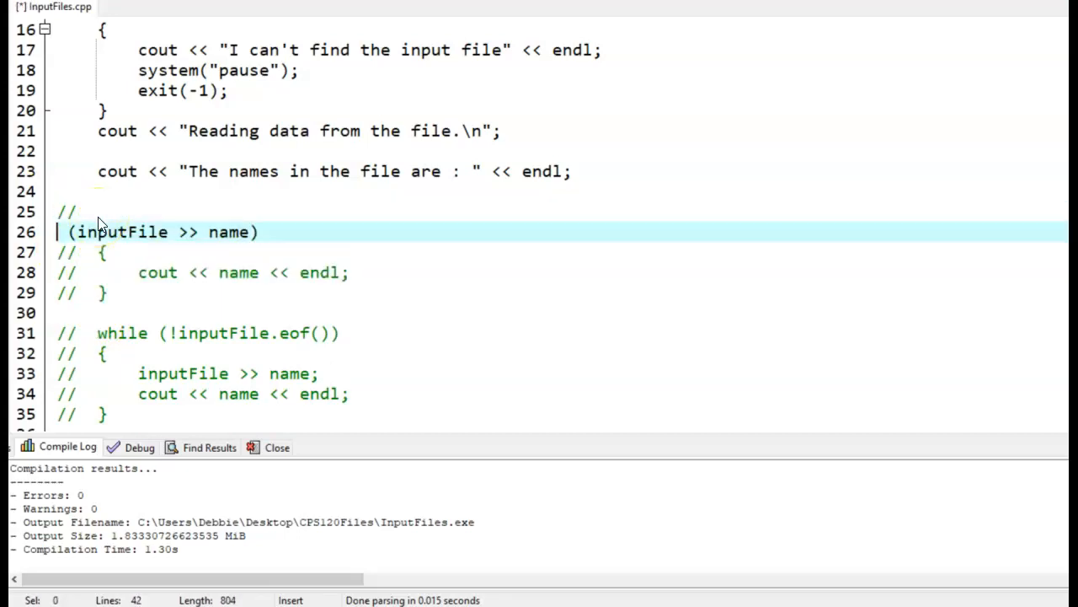
- Label the commented read loop with the note '// As demonstrated in book'
text(//  while)
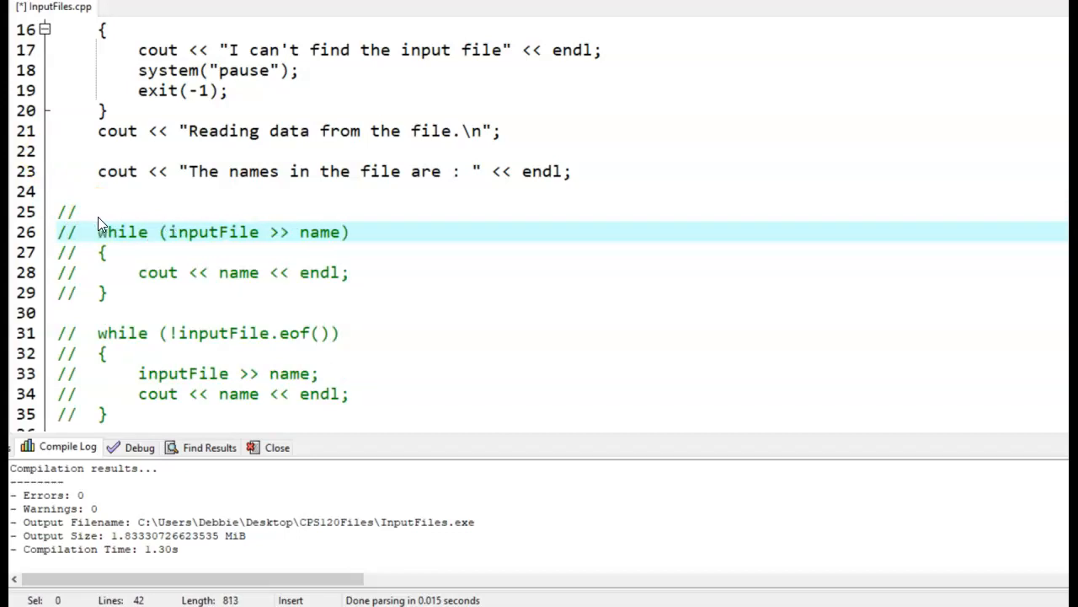
text(As dem)
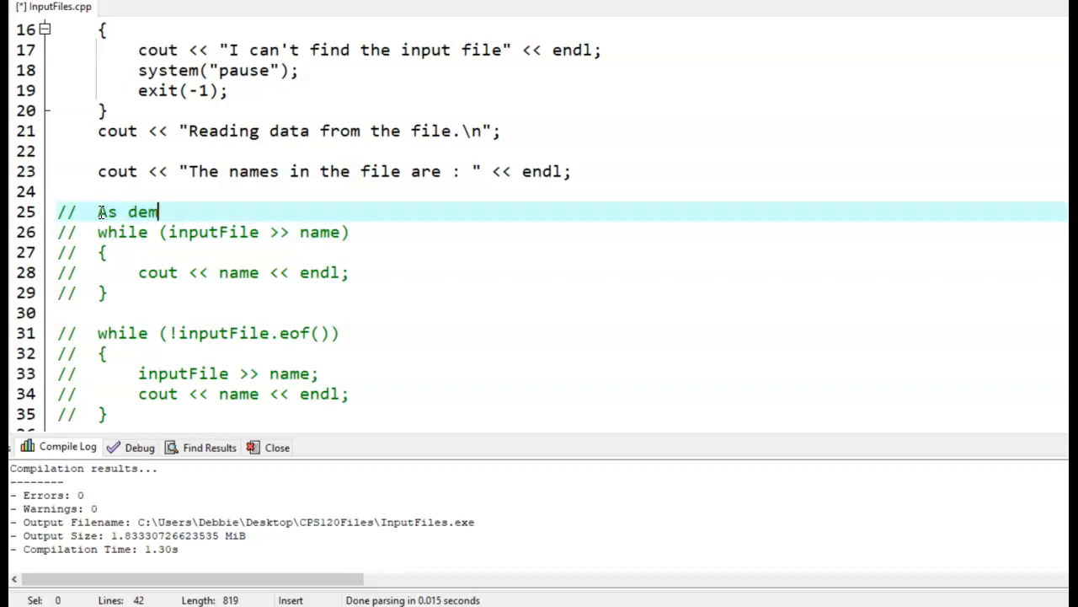
text(onstrated in)
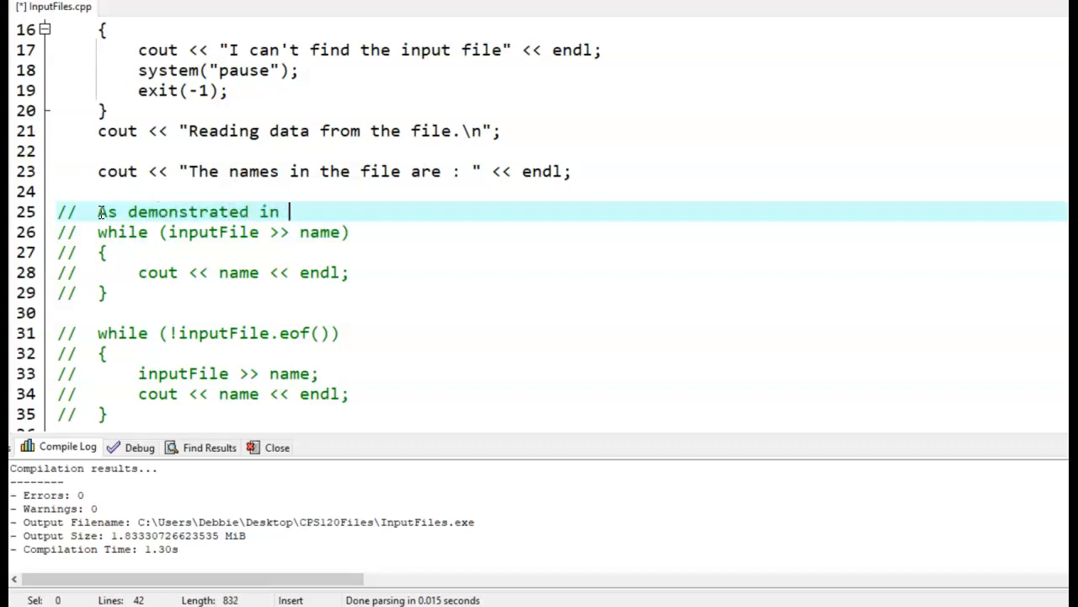
text(tex)
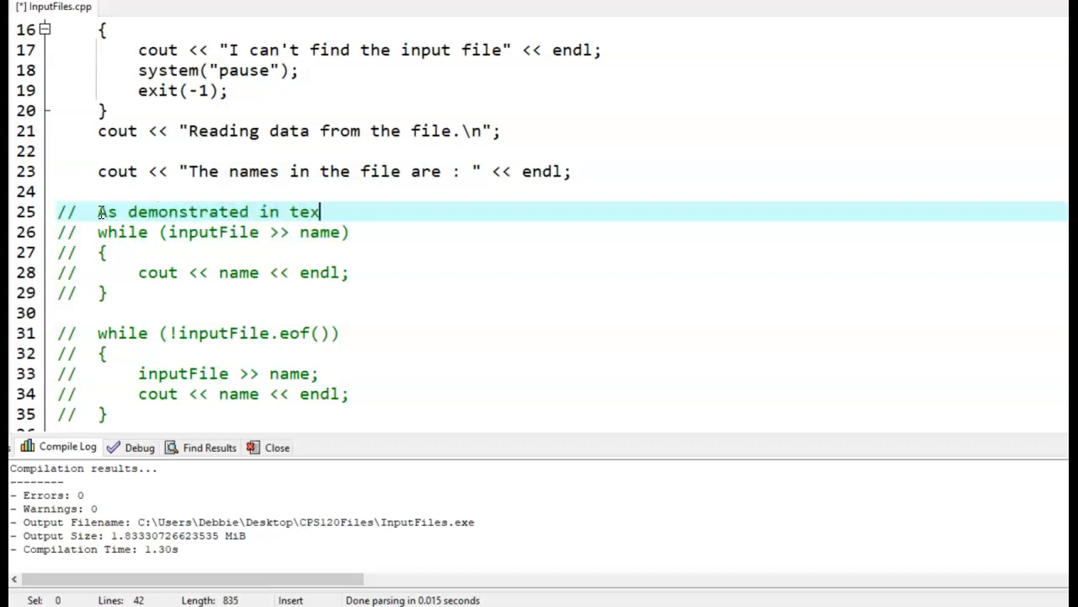
text(book)
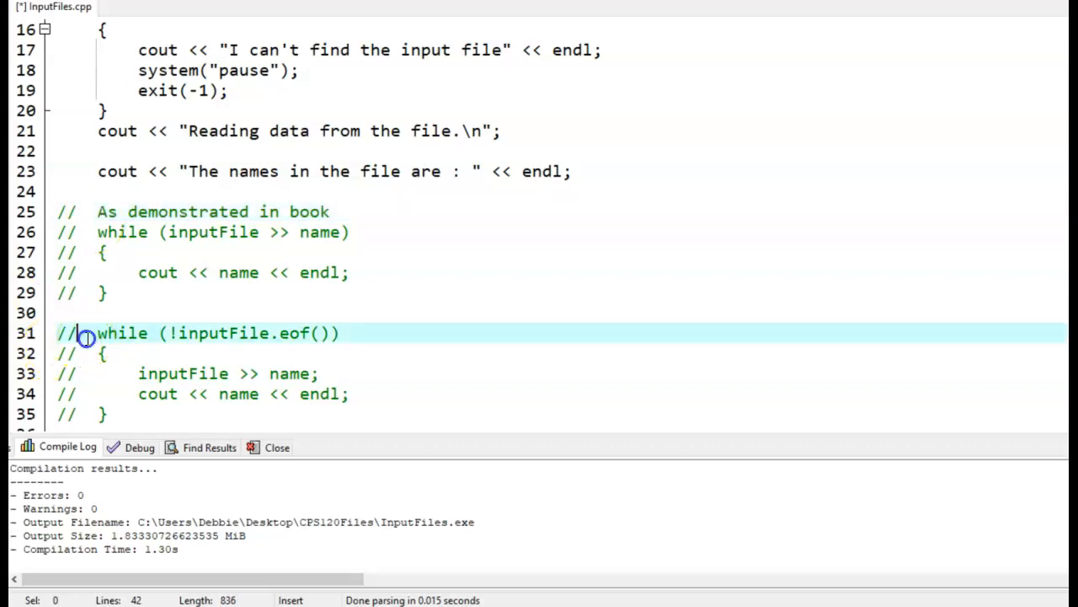
drag(85, 332, 105, 414)
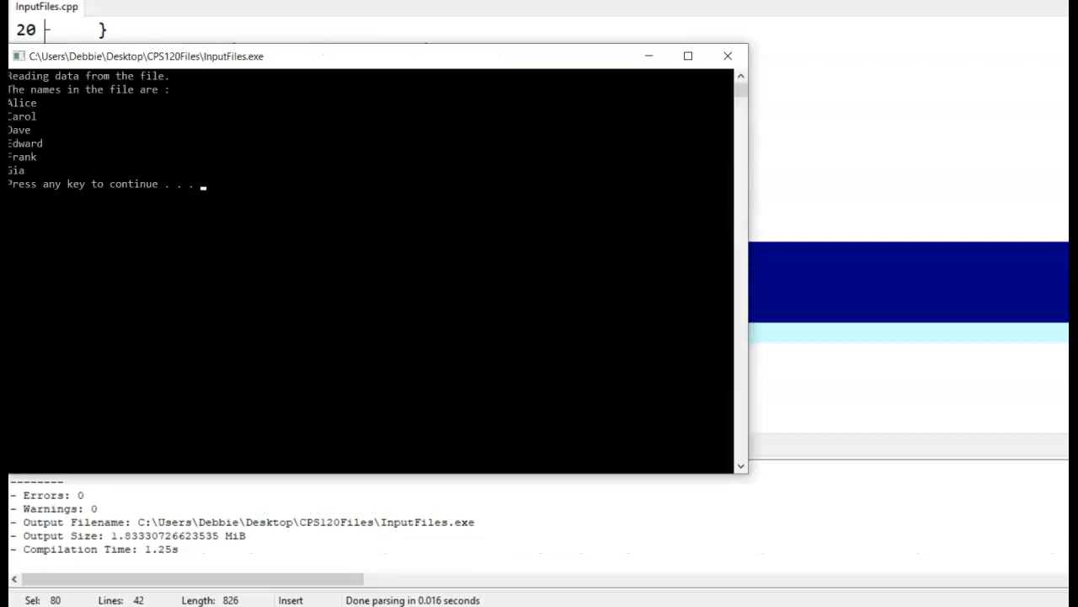
mouse_move(745, 53)
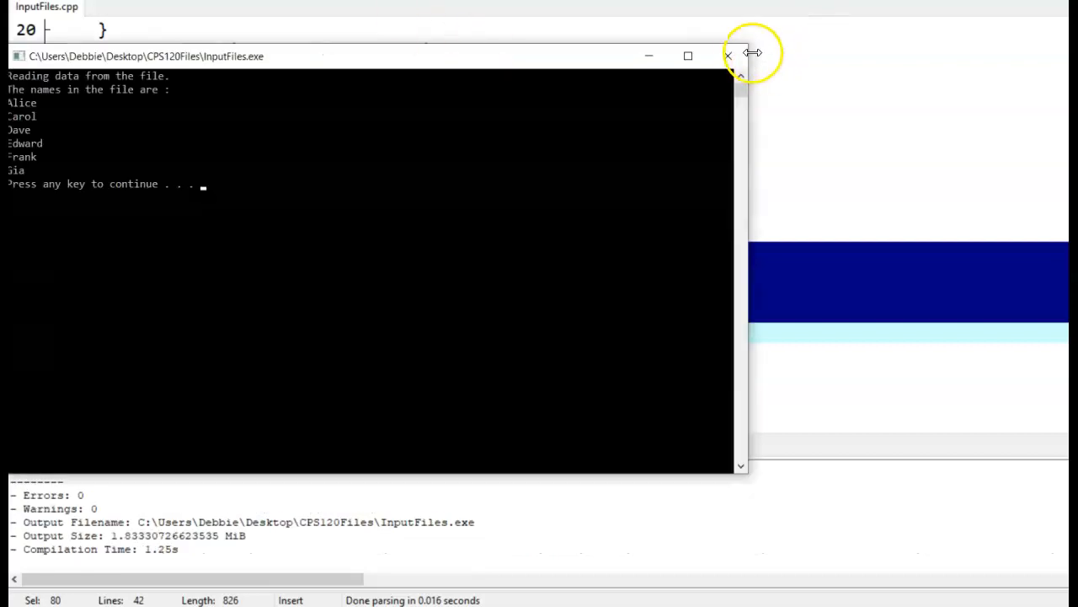
- Close the console showing Alice through Gia and deselect the restored eof loop
click(728, 56)
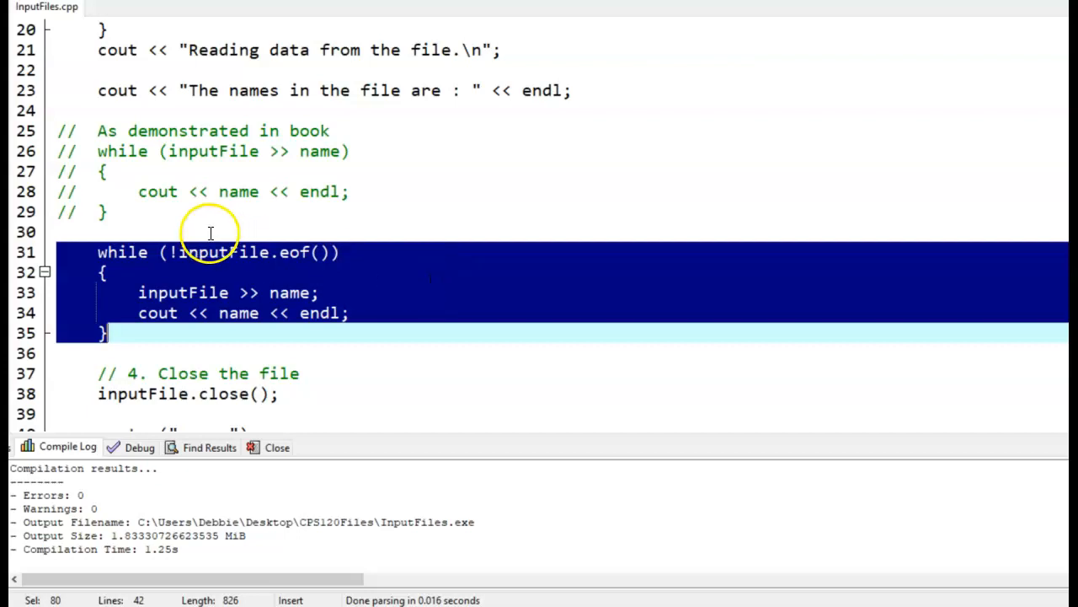
click(462, 332)
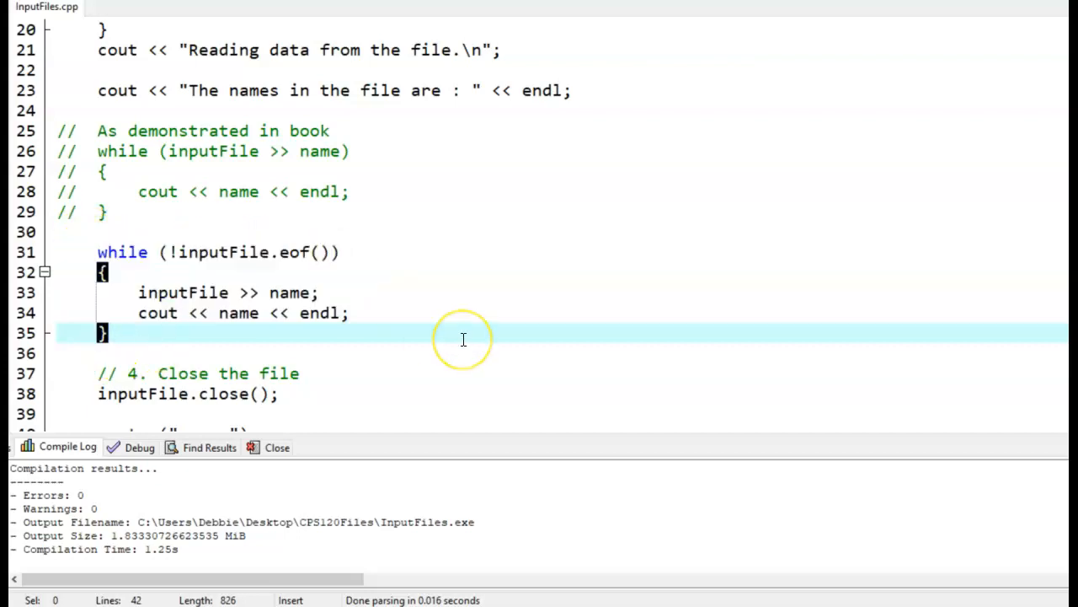
mouse_move(166, 126)
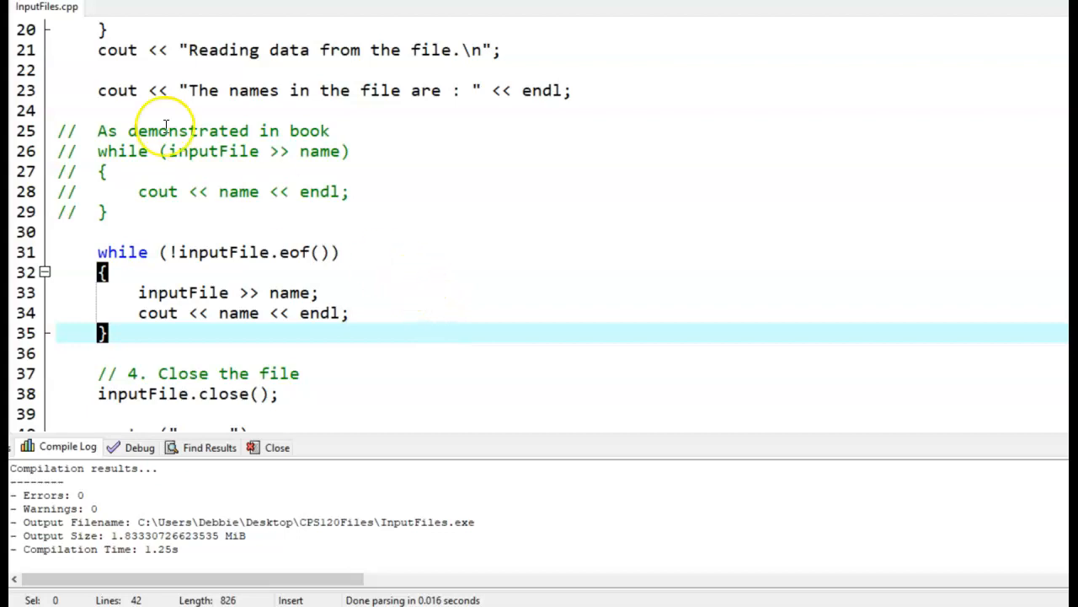